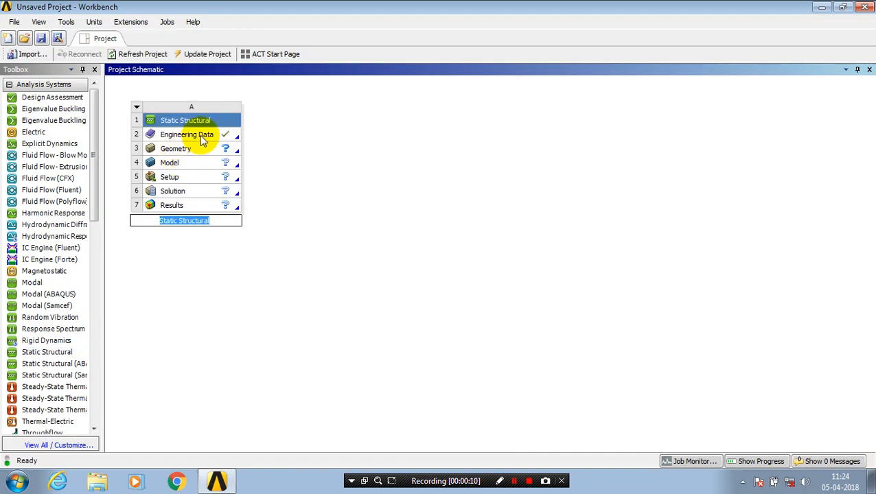
- Launch editing of the Static Structural system's Engineering Data via its context menu
left_click(187, 134)
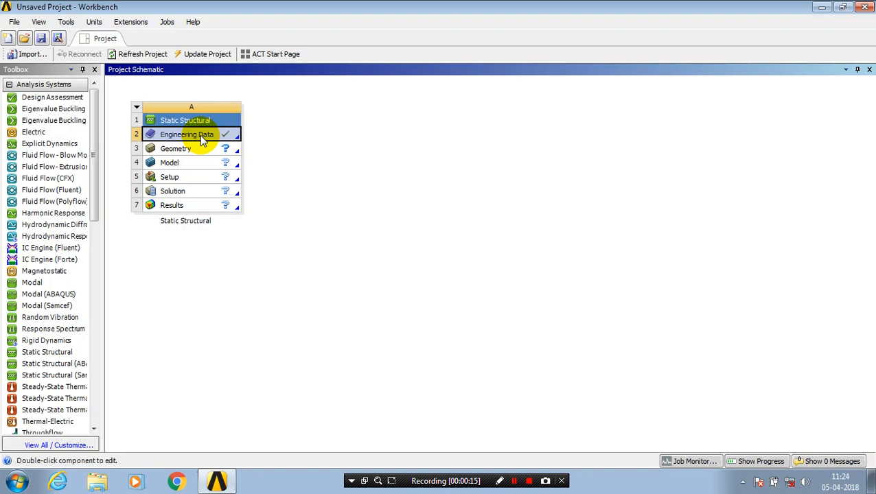
right_click(187, 135)
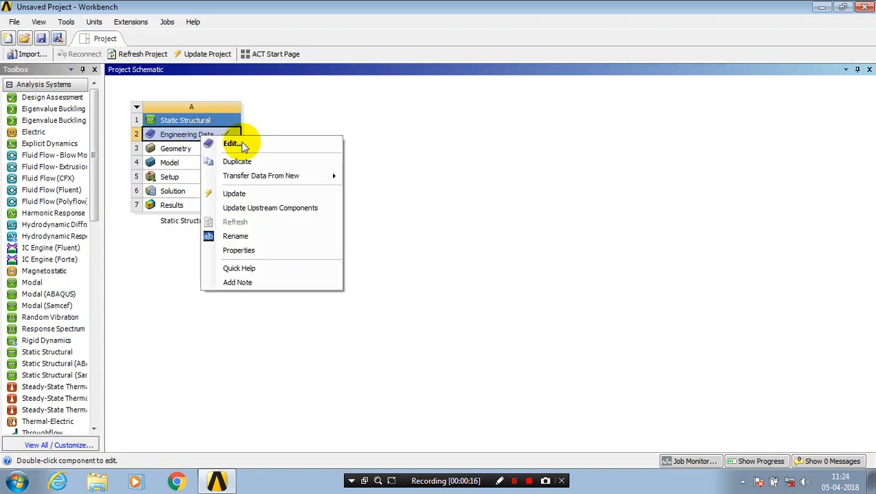
mouse_move(254, 144)
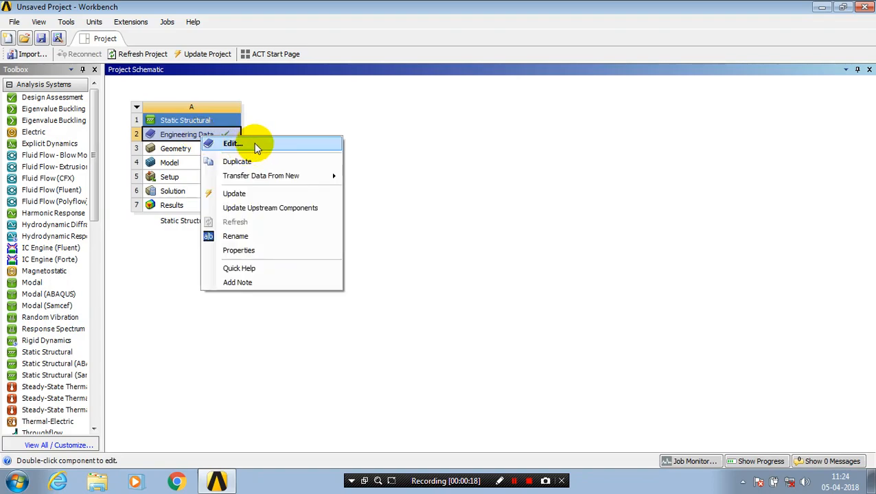
left_click(232, 145)
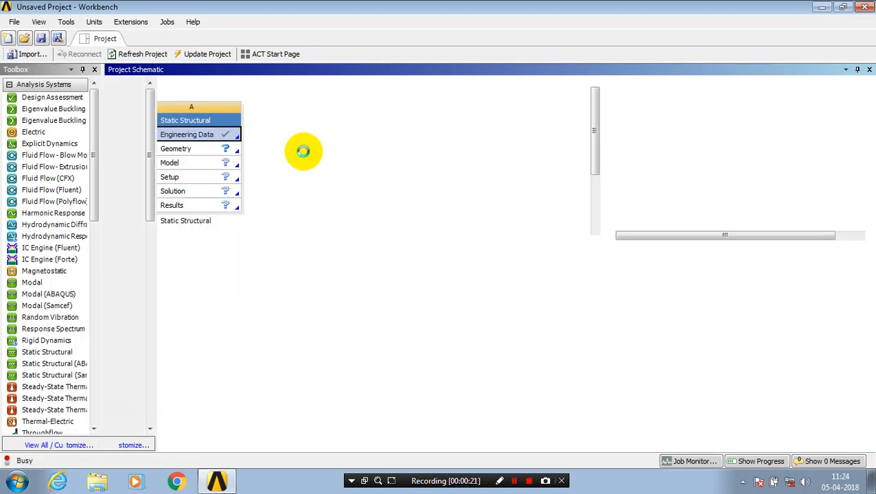
- Load the A2: Engineering Data workspace listing Structural Steel as the only material
double_click(187, 134)
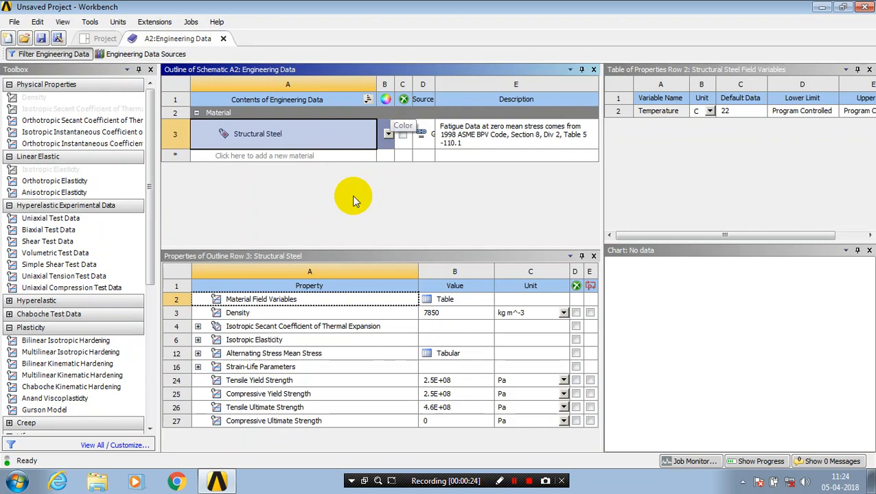
mouse_move(274, 206)
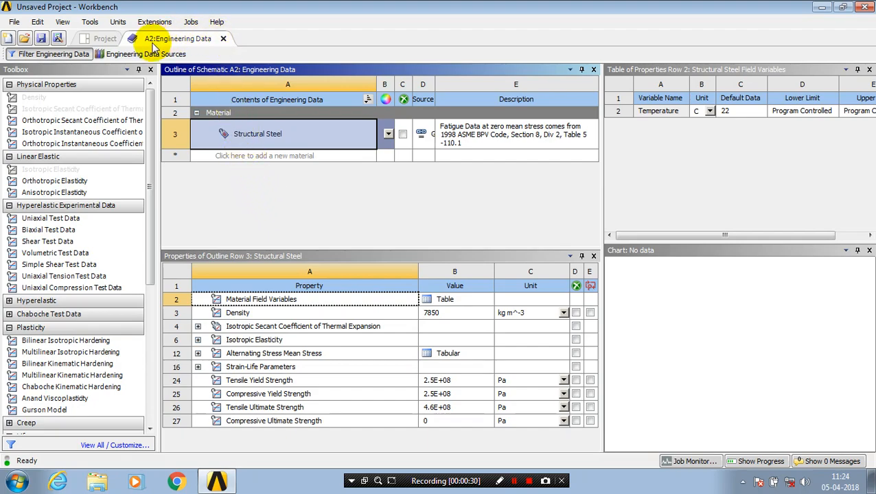
mouse_move(146, 54)
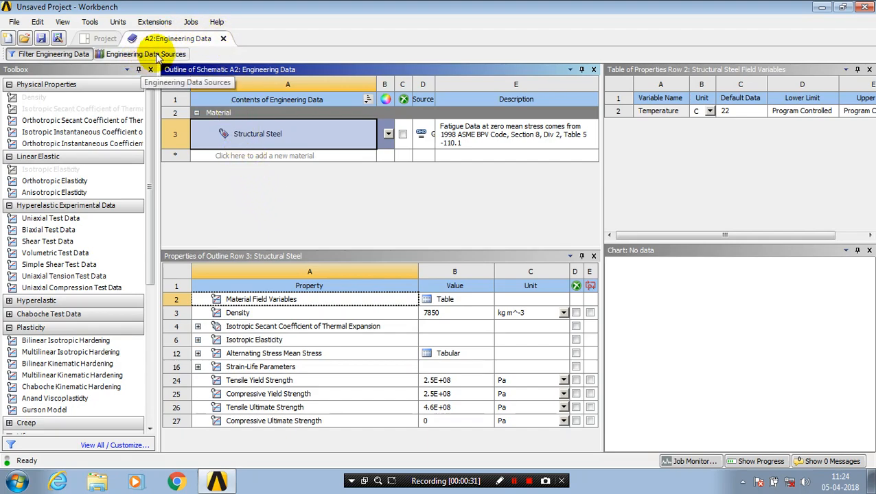
- Show the Engineering Data Sources libraries with the General Materials contents
left_click(140, 53)
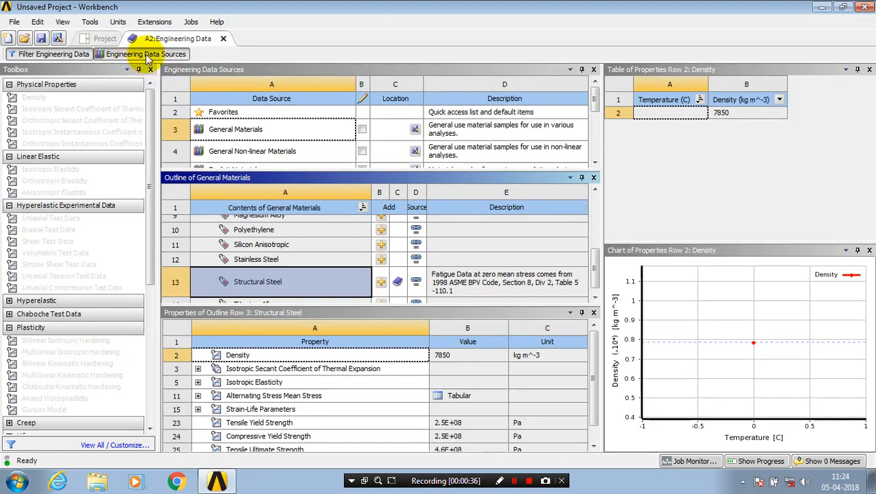
mouse_move(300, 123)
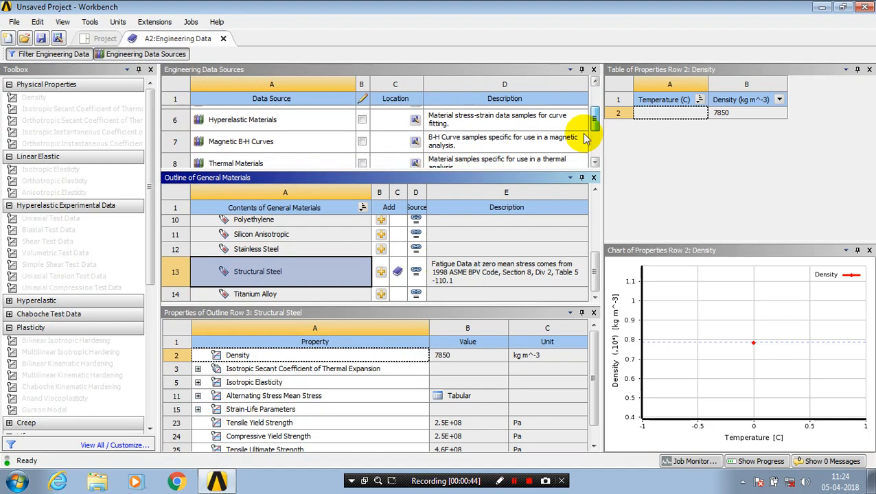
scroll("down", 3)
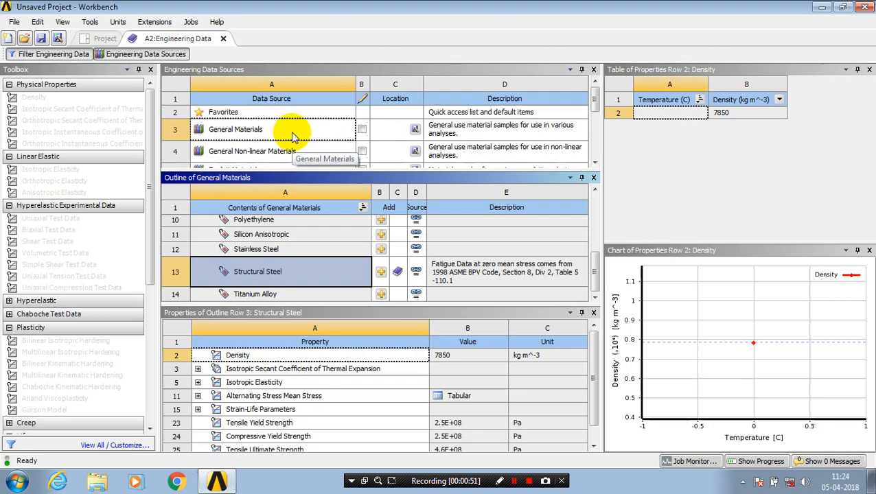
mouse_move(285, 153)
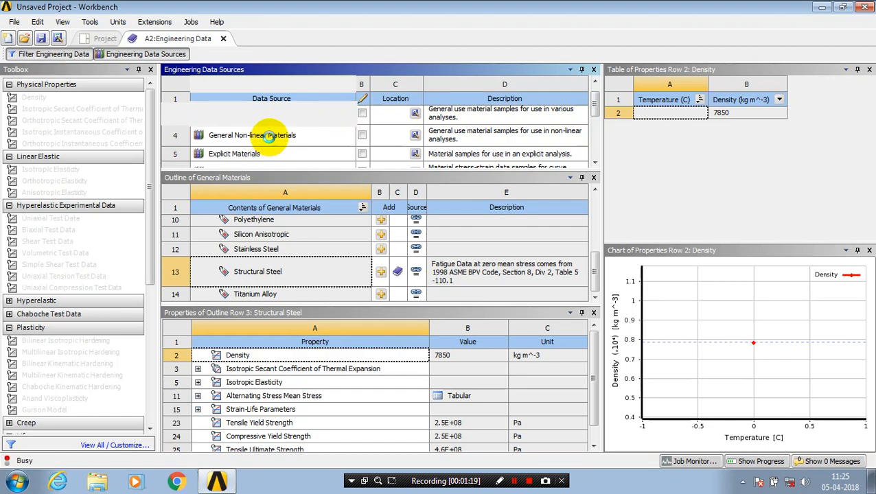
- Display the General Non-linear Materials library listing Aluminum Alloy NL, Concrete NL and Copper Alloy NL
left_click(251, 135)
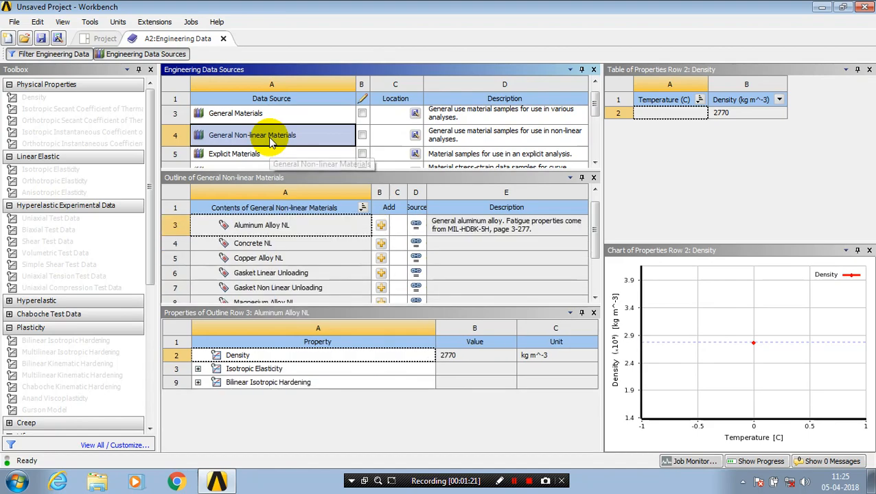
mouse_move(602, 234)
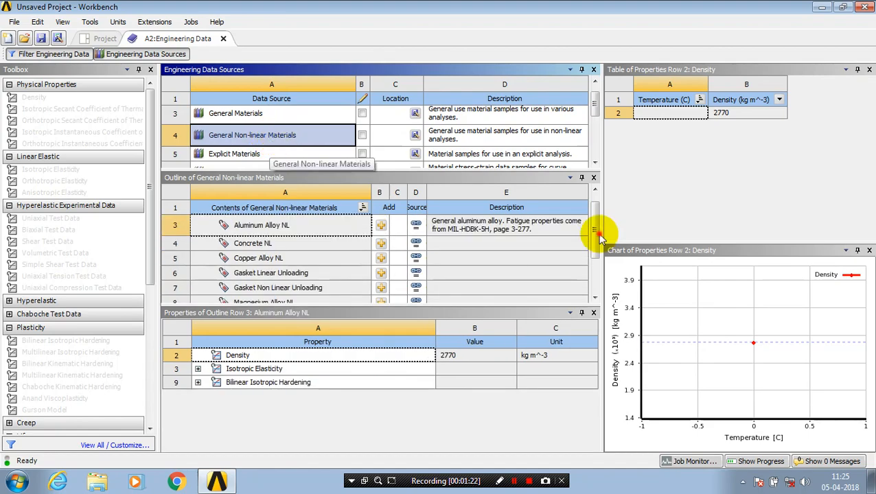
scroll("down", 3)
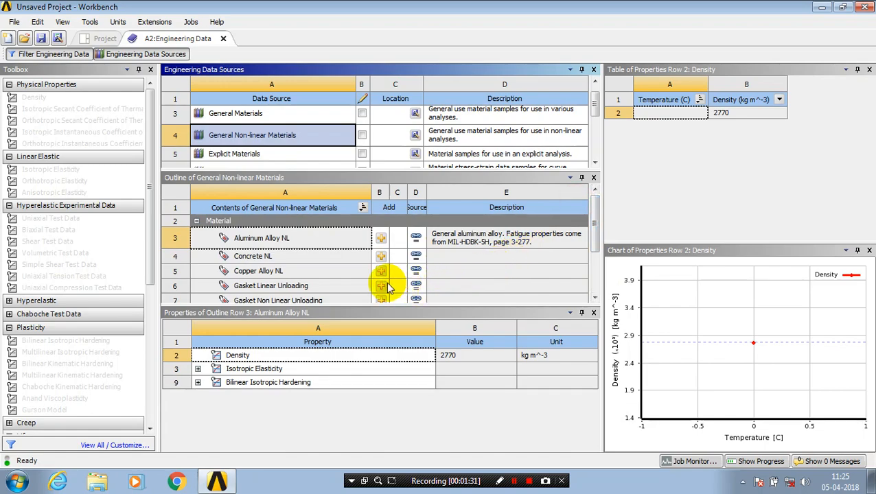
mouse_move(382, 239)
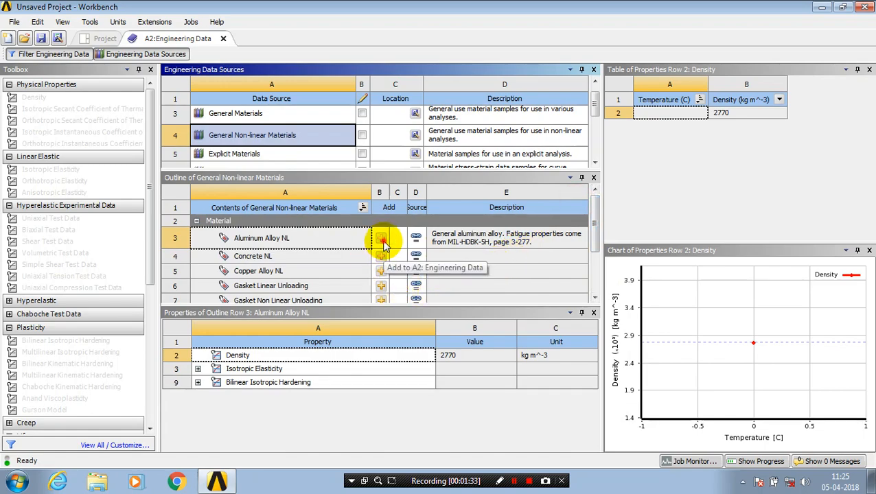
- Add Aluminum Alloy NL from General Non-linear Materials to the Engineering Data
left_click(381, 237)
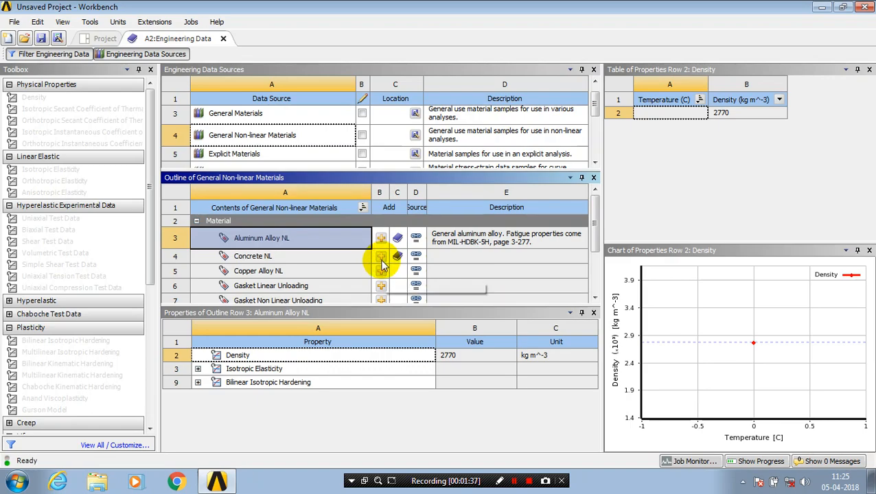
mouse_move(381, 270)
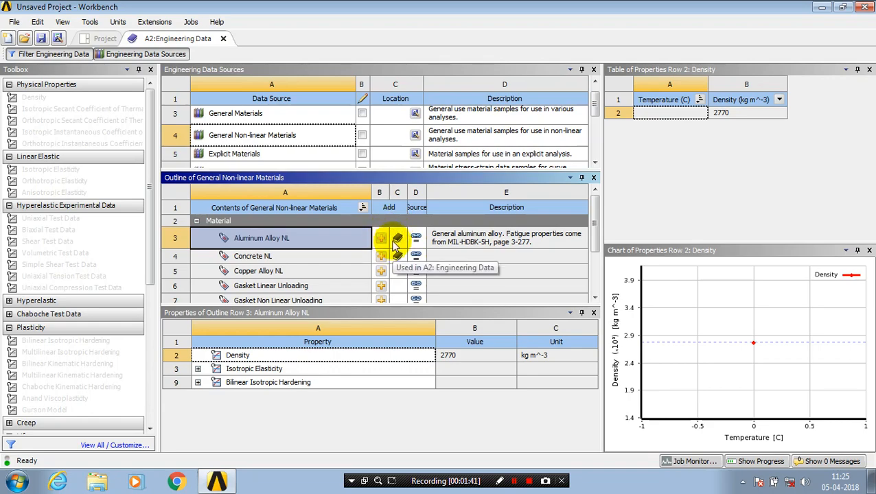
mouse_move(364, 212)
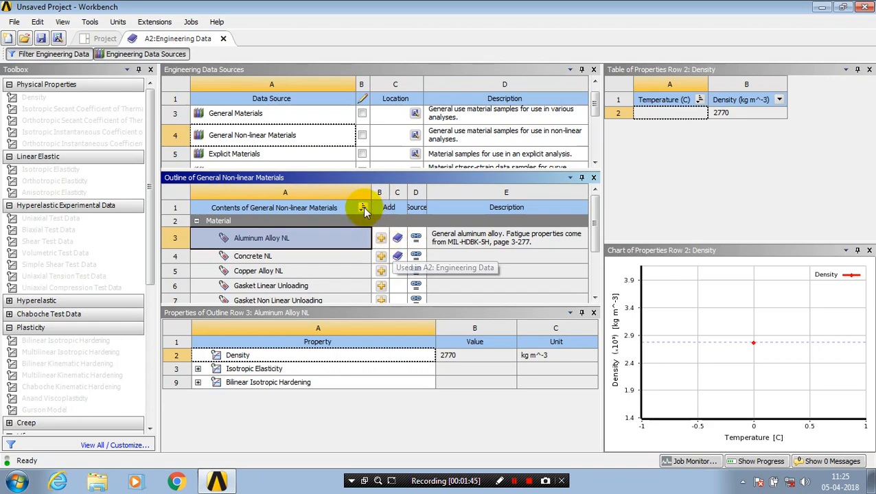
mouse_move(98, 55)
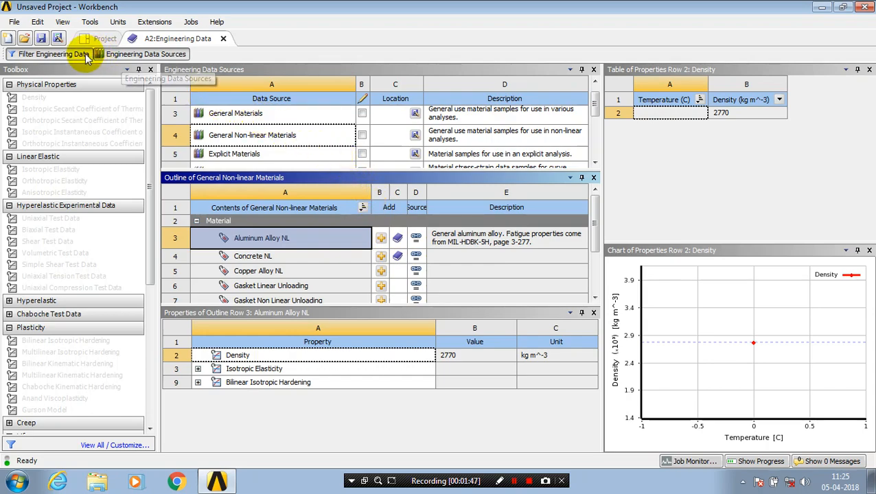
mouse_move(52, 53)
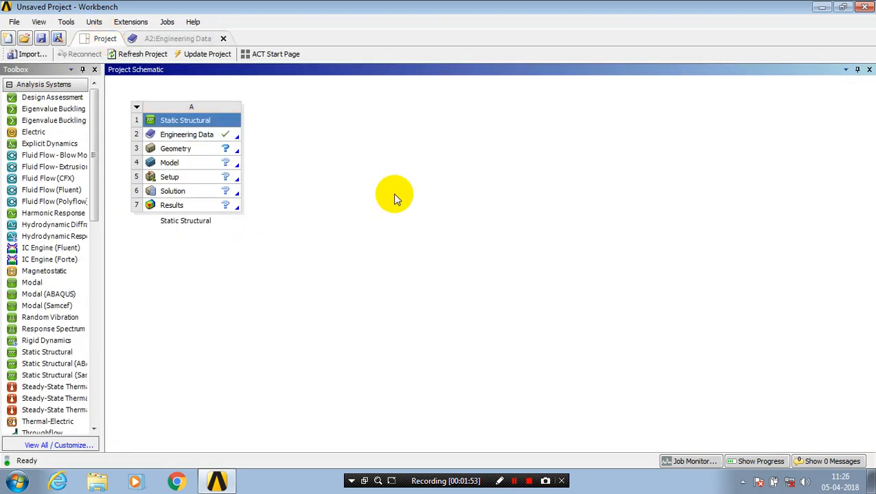
mouse_move(442, 226)
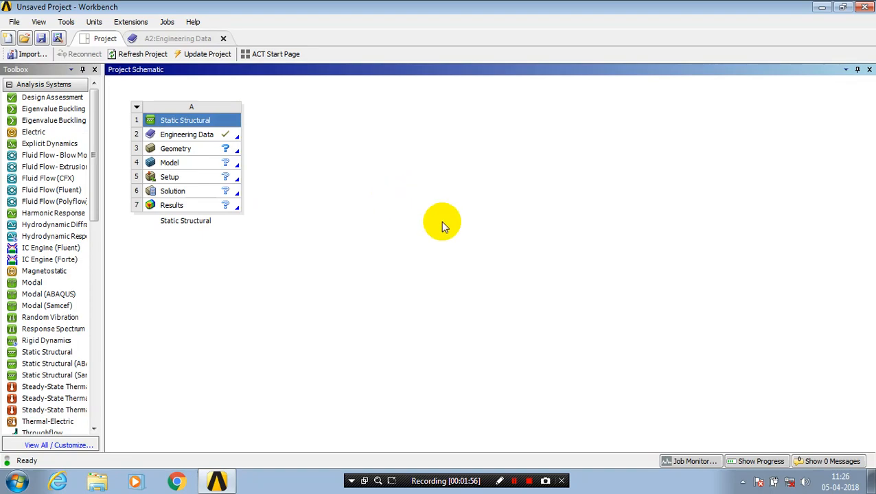
mouse_move(533, 289)
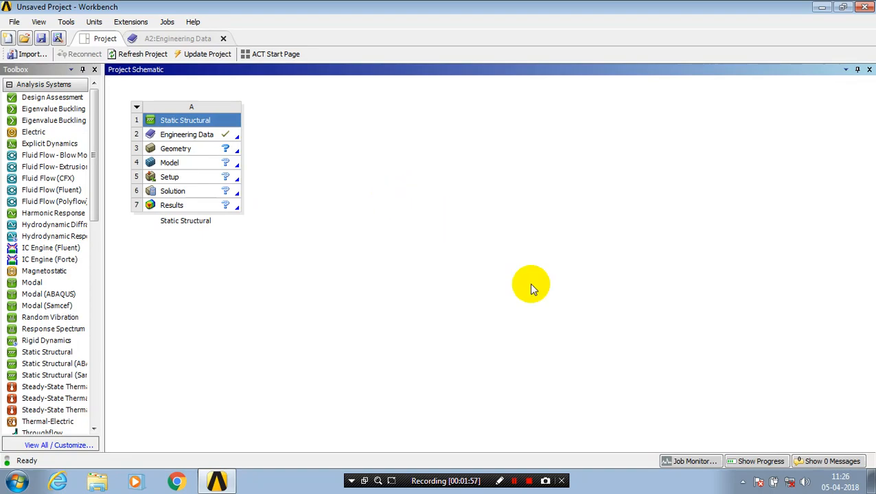
mouse_move(529, 440)
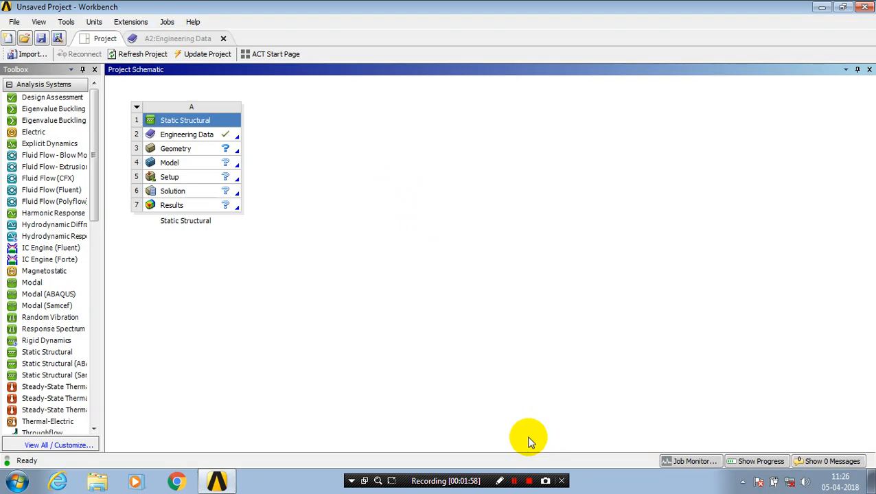
- Return to the Project Schematic with the Static Structural system up to date
left_click(530, 480)
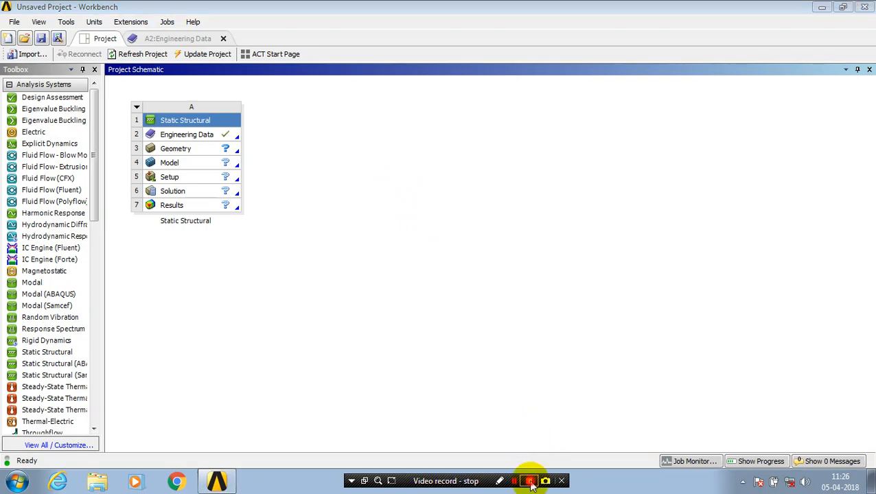